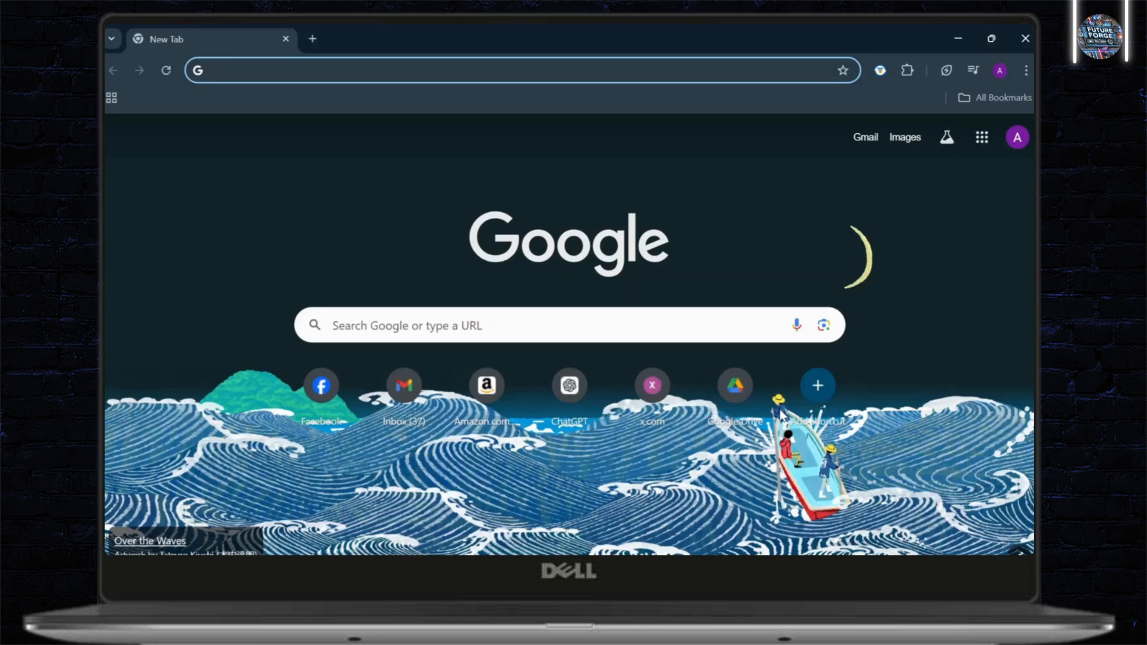
Show the extensions management page with the installed-extensions list open over it.
{"action": "left_click", "coordinate": [513, 71]}
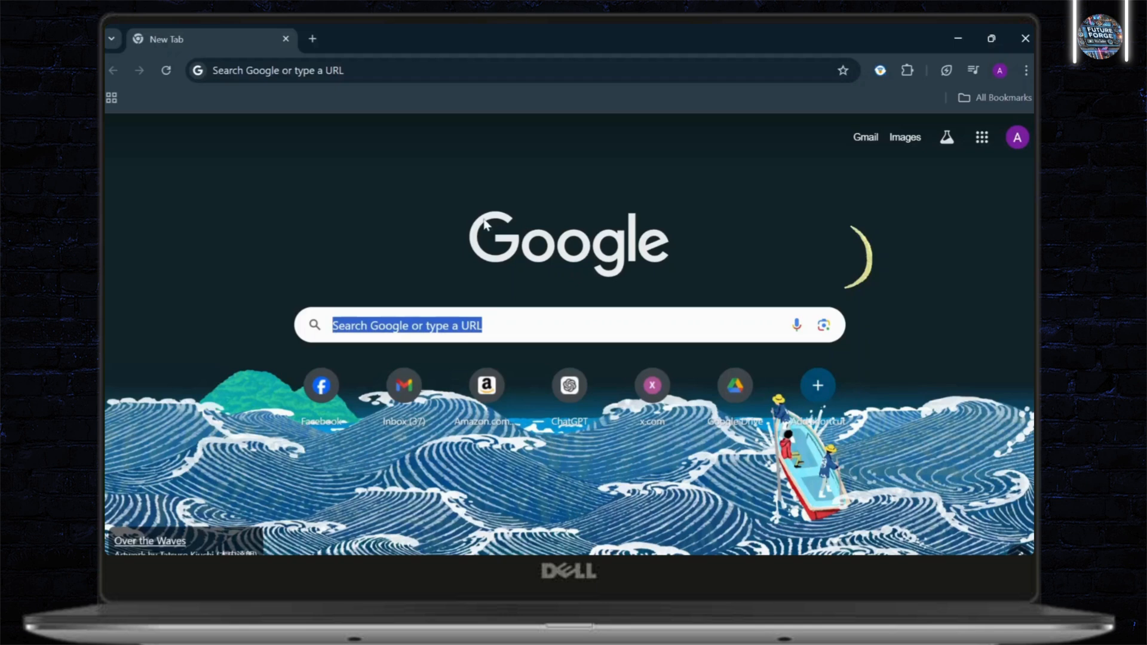
{"action": "mouse_move", "coordinate": [472, 207]}
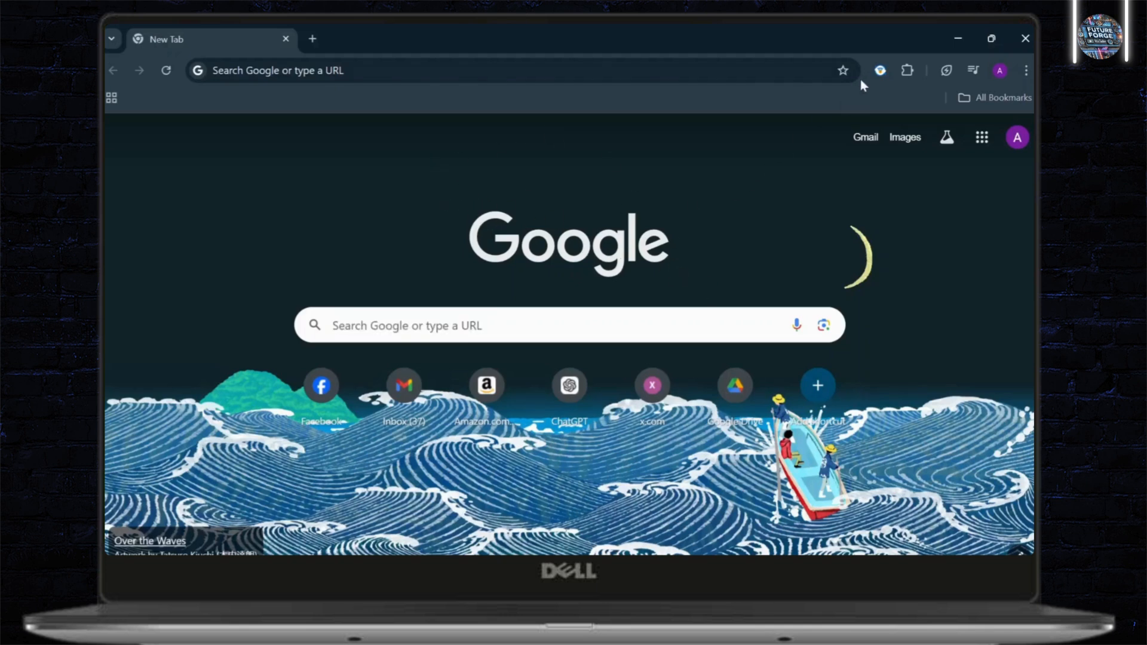
{"action": "left_click", "coordinate": [907, 71]}
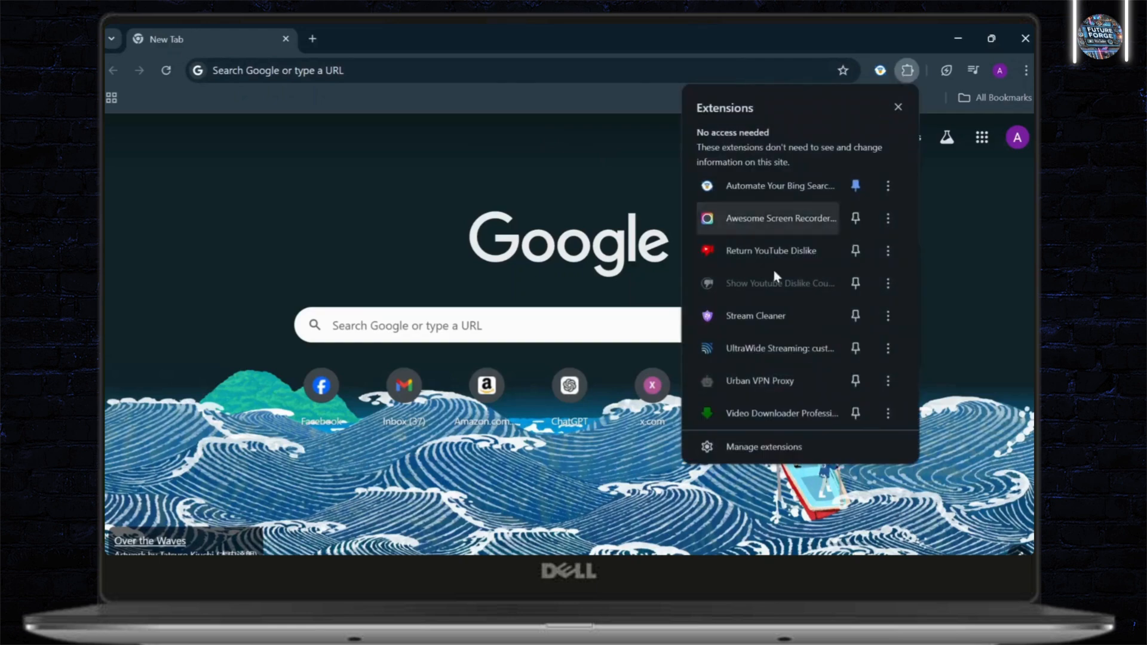
{"action": "left_click", "coordinate": [762, 446]}
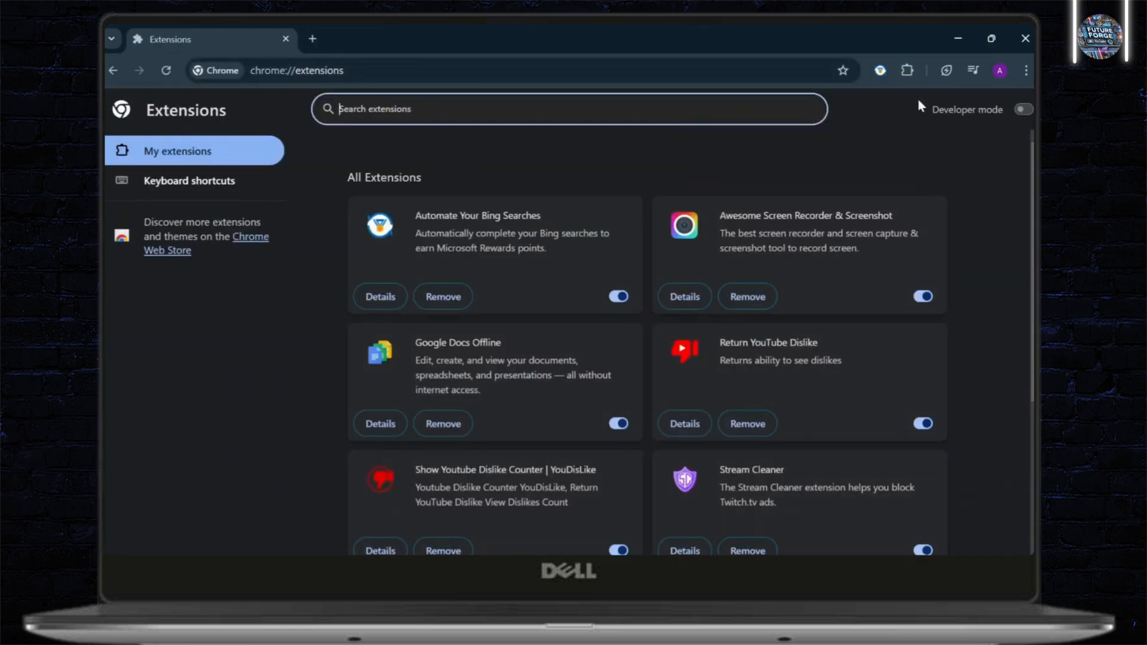
{"action": "left_click", "coordinate": [907, 71]}
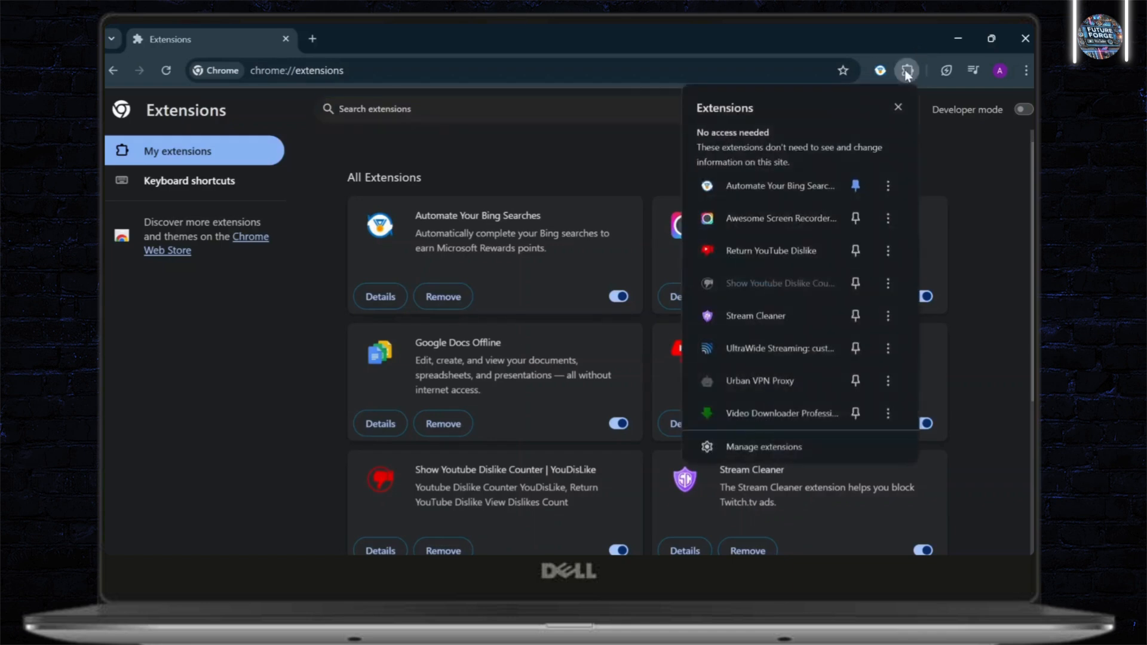
{"action": "mouse_move", "coordinate": [226, 252]}
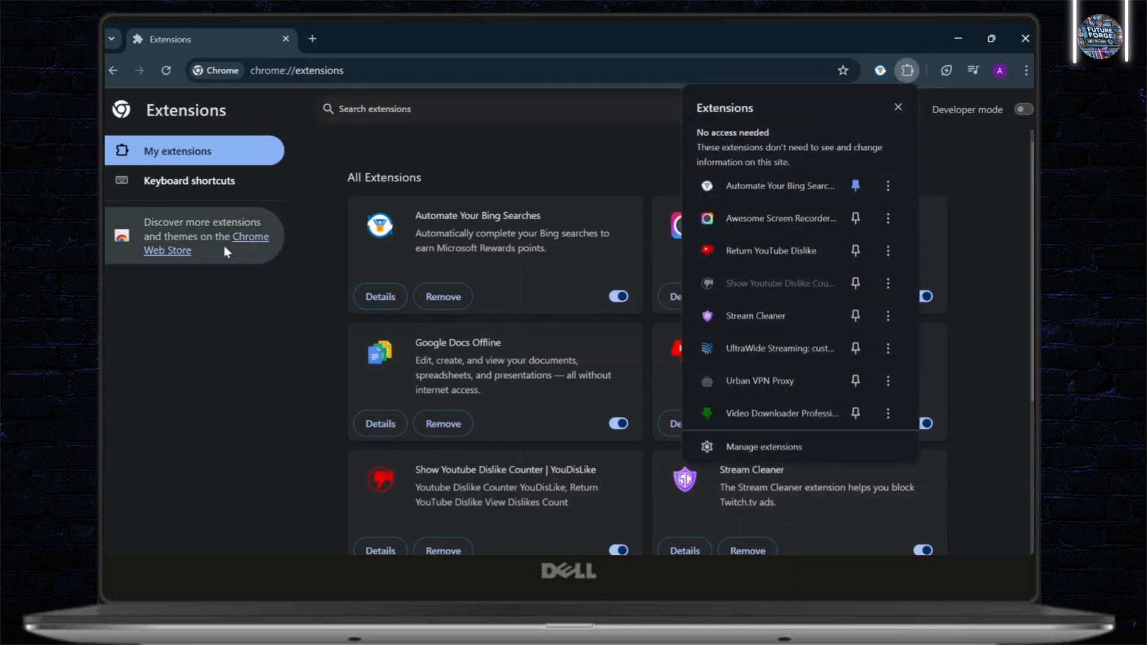
{"action": "mouse_move", "coordinate": [259, 245]}
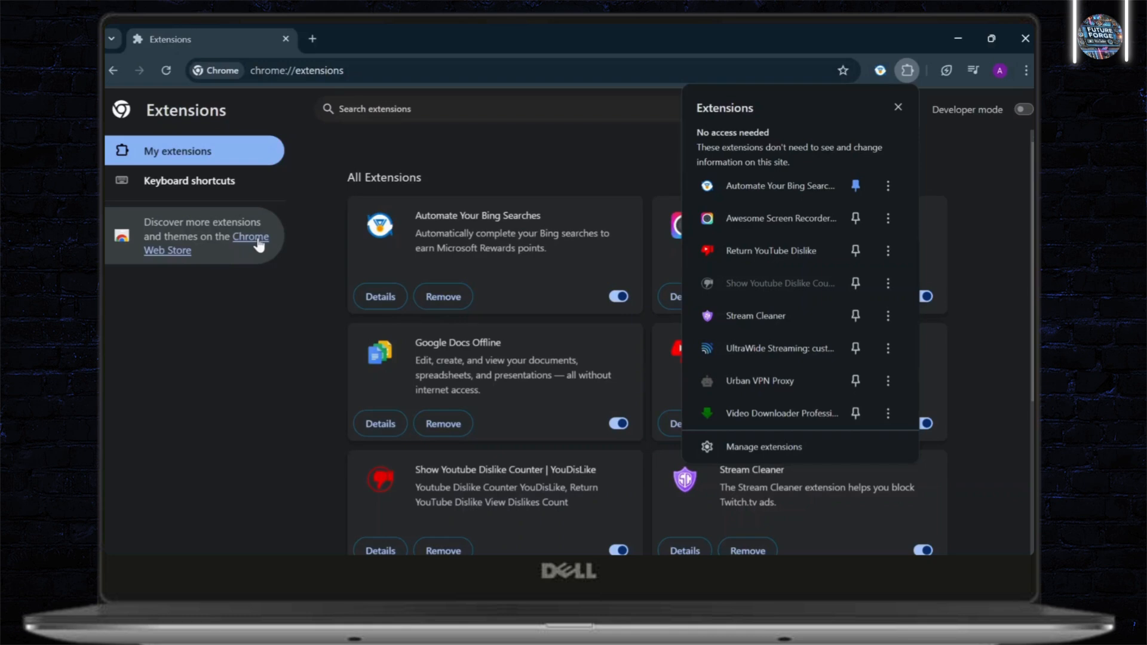
Search the Chrome Web Store for 'authenticator' and review the two-factor extension results.
{"action": "left_click", "coordinate": [249, 242]}
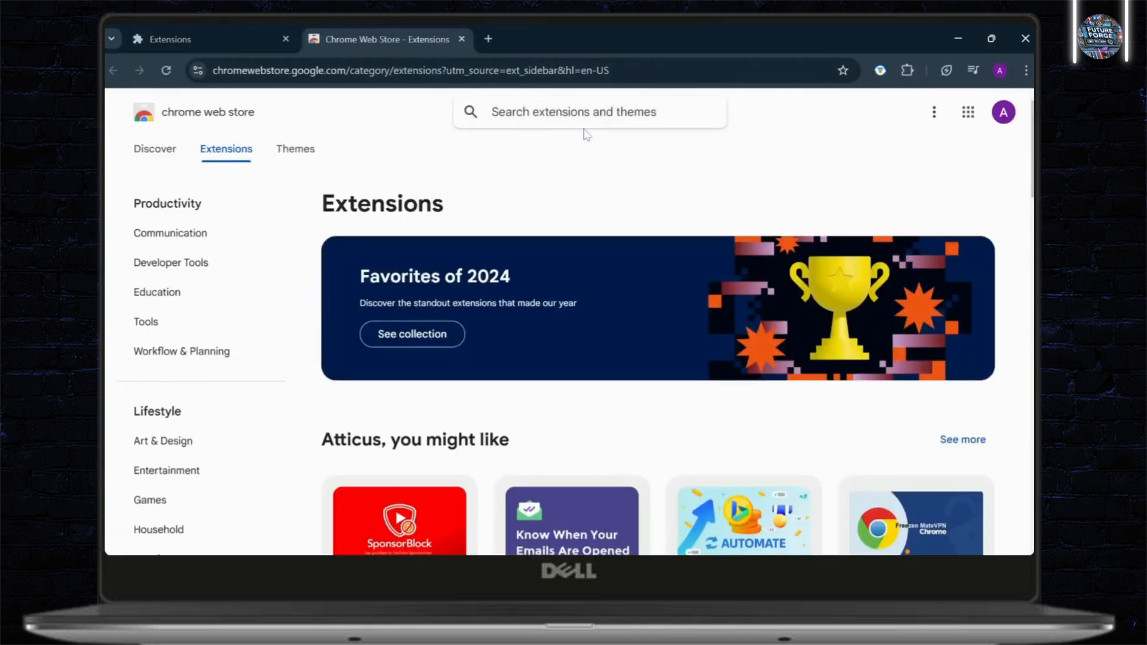
{"action": "type", "text": "a"}
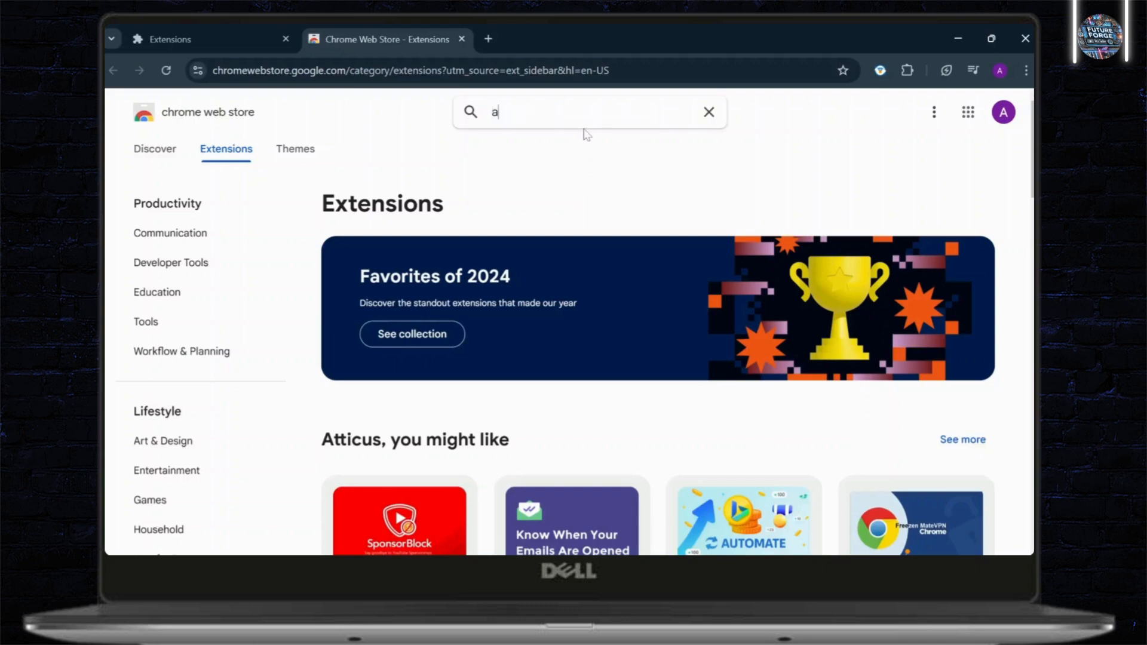
{"action": "type", "text": "uthenticator"}
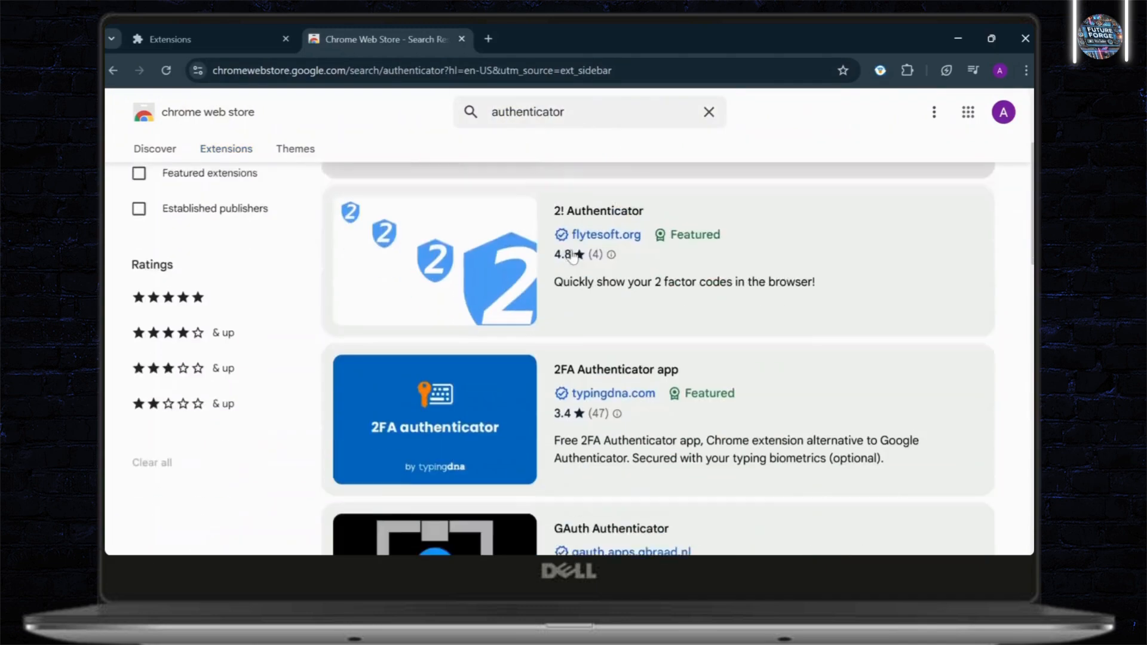
{"action": "scroll", "scroll_direction": "down", "scroll_amount": 3}
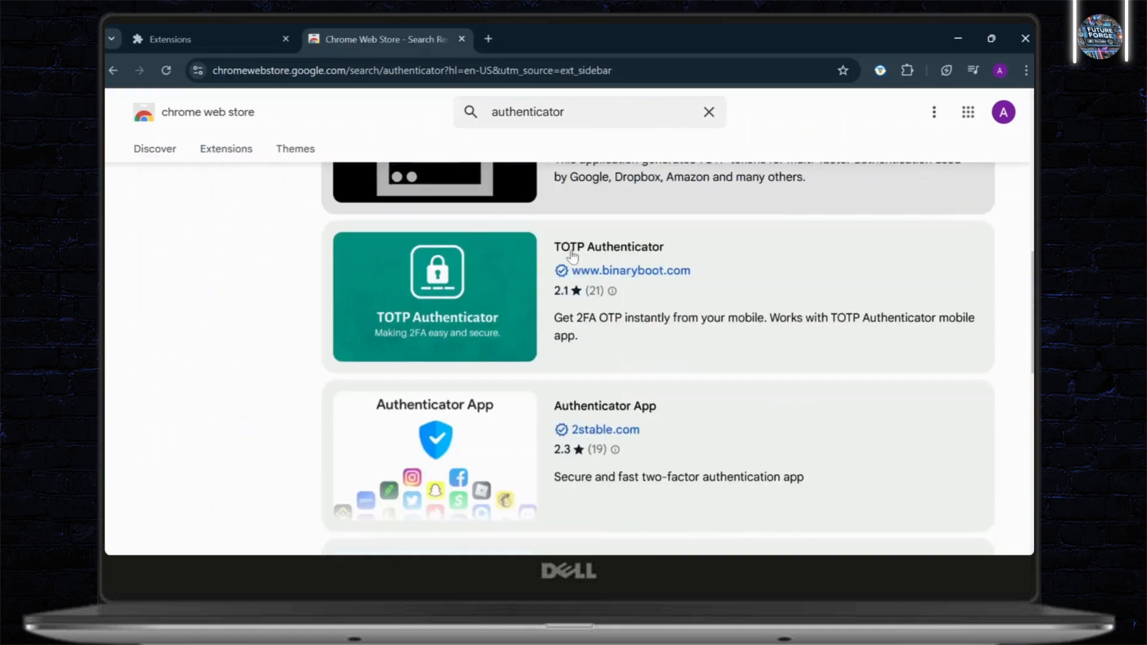
{"action": "scroll", "scroll_direction": "up", "scroll_amount": 3}
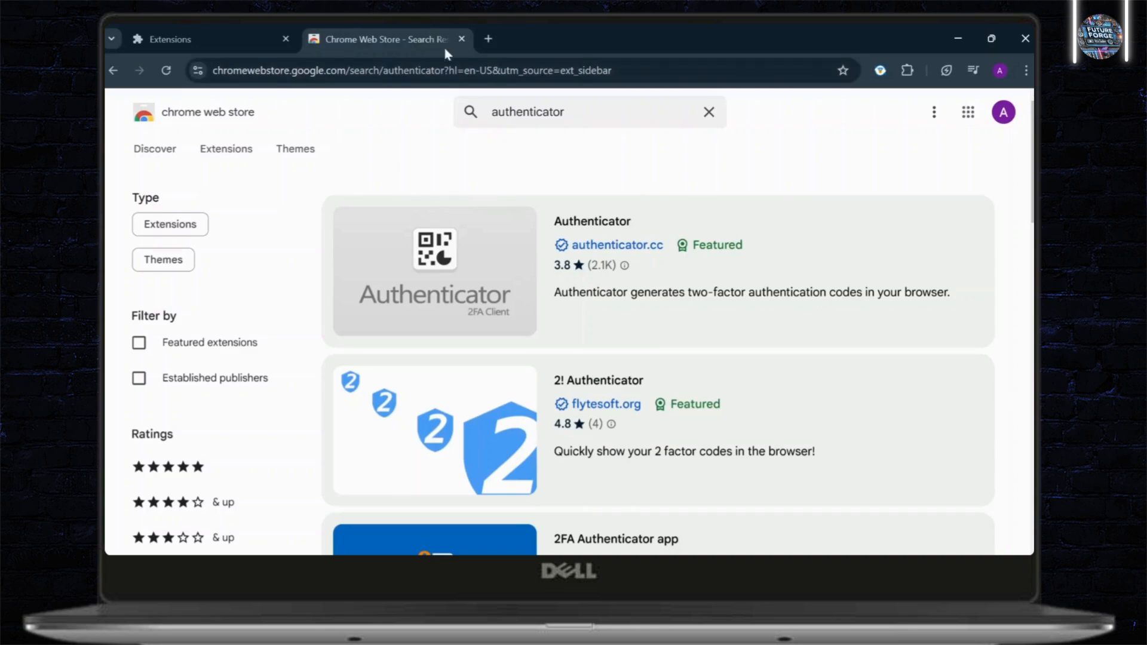
{"action": "mouse_move", "coordinate": [505, 31]}
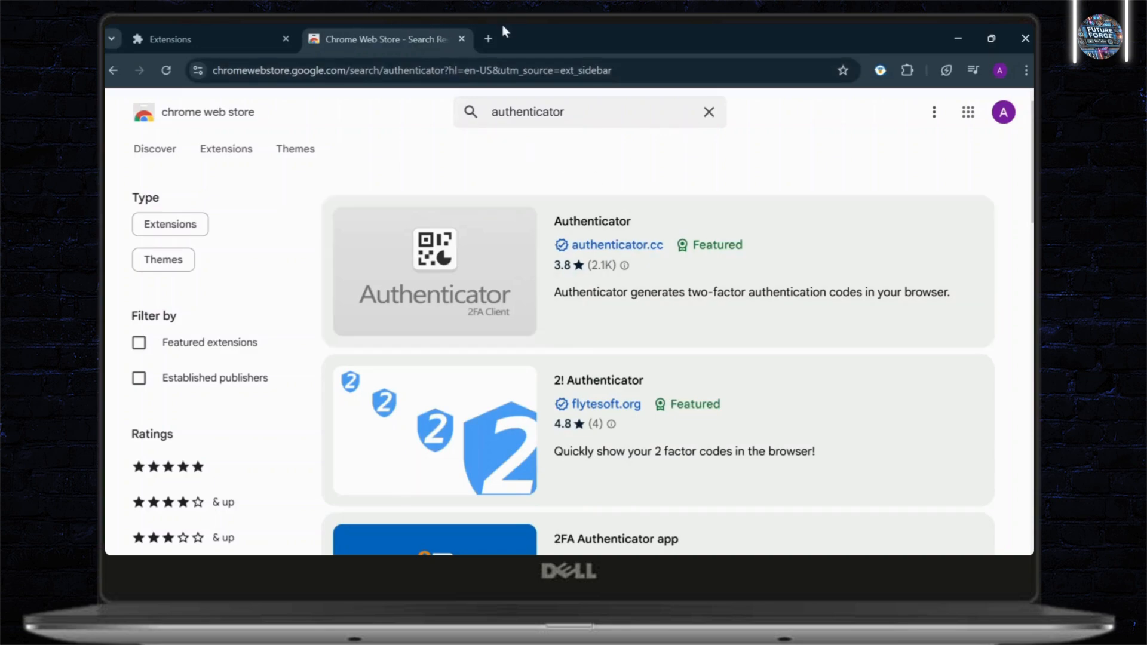
Reach the Google Account management page from a new tab via the signed-in account menu.
{"action": "left_click", "coordinate": [488, 38]}
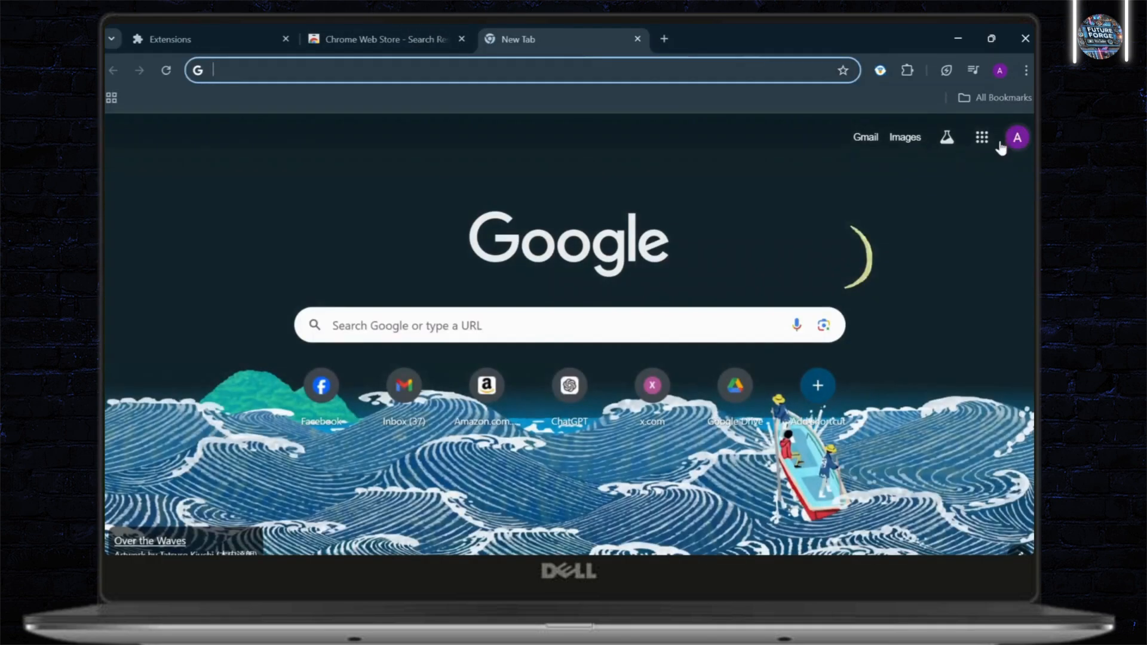
{"action": "mouse_move", "coordinate": [1016, 137]}
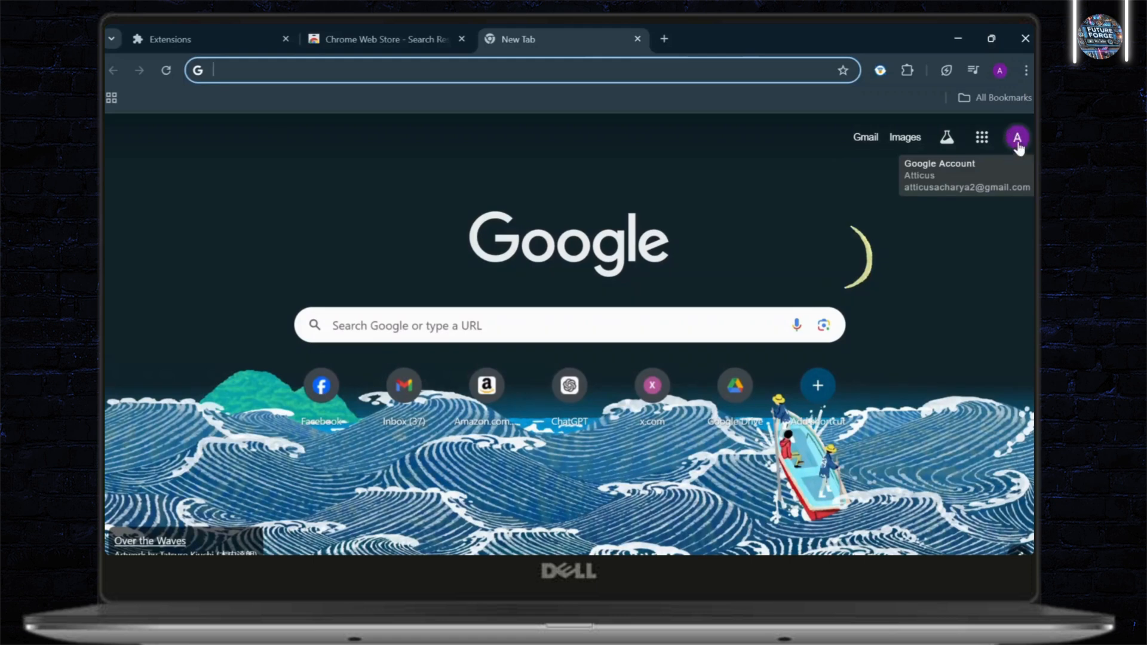
{"action": "left_click", "coordinate": [1016, 136]}
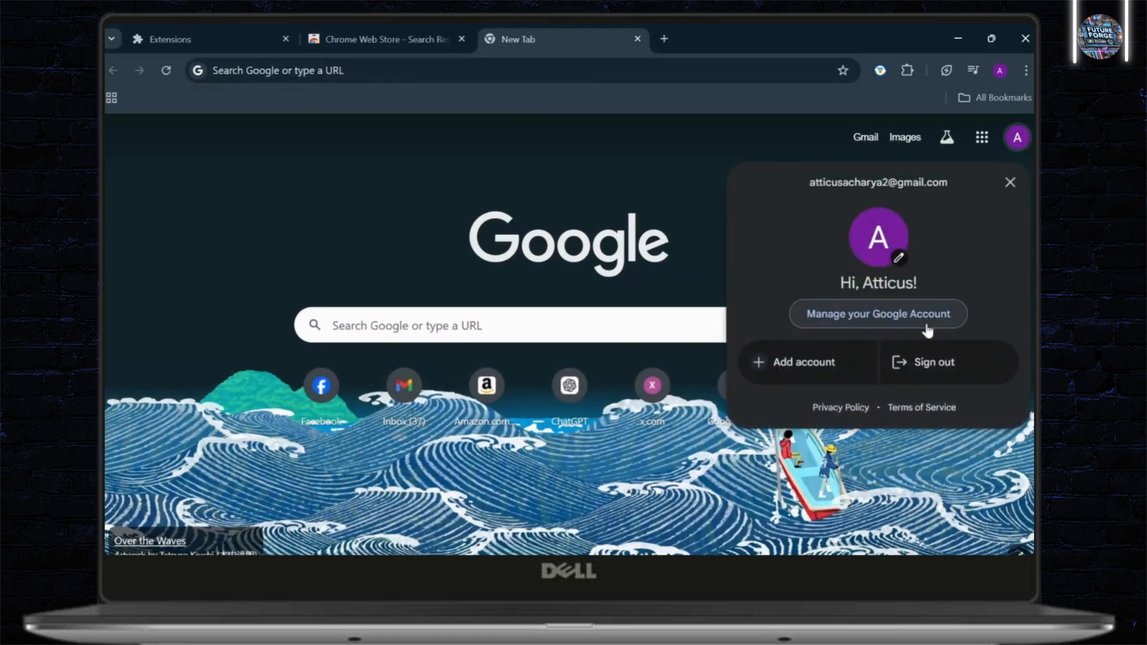
{"action": "left_click", "coordinate": [876, 313]}
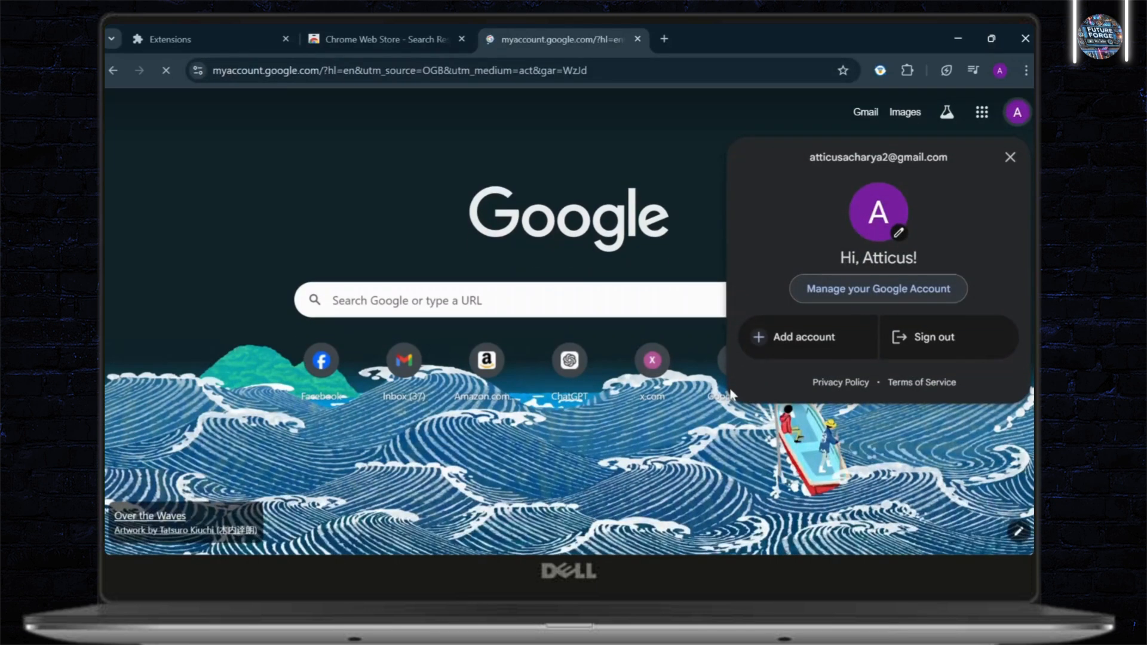
{"action": "left_click", "coordinate": [877, 288]}
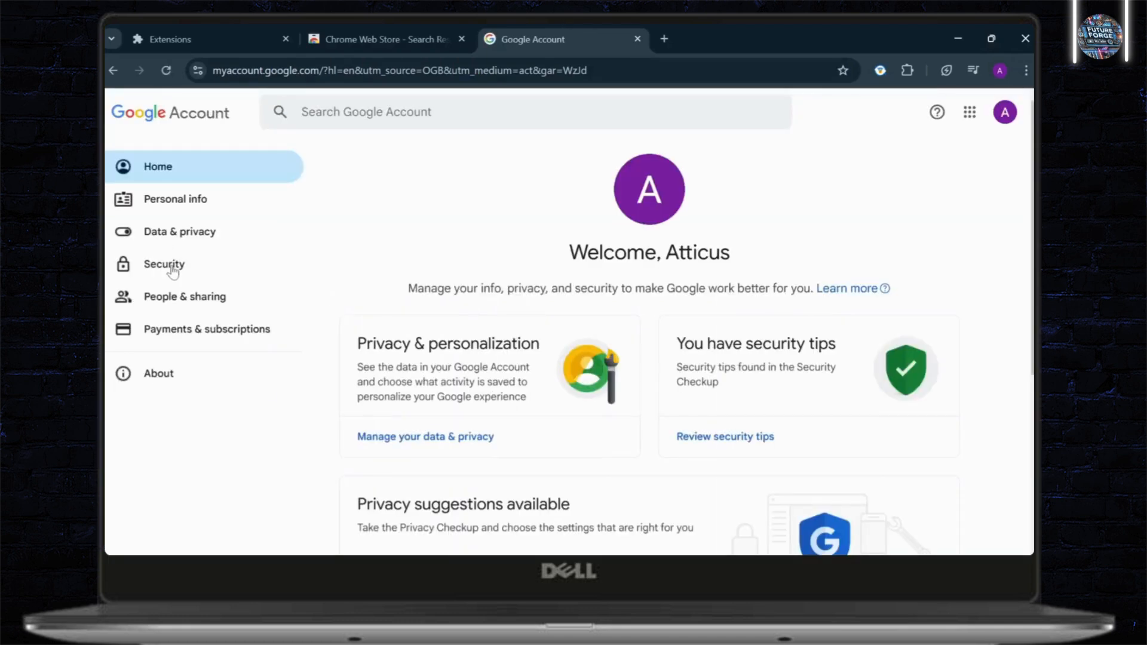
Show the account's Security overview with tips and recent security activity.
{"action": "left_click", "coordinate": [164, 264]}
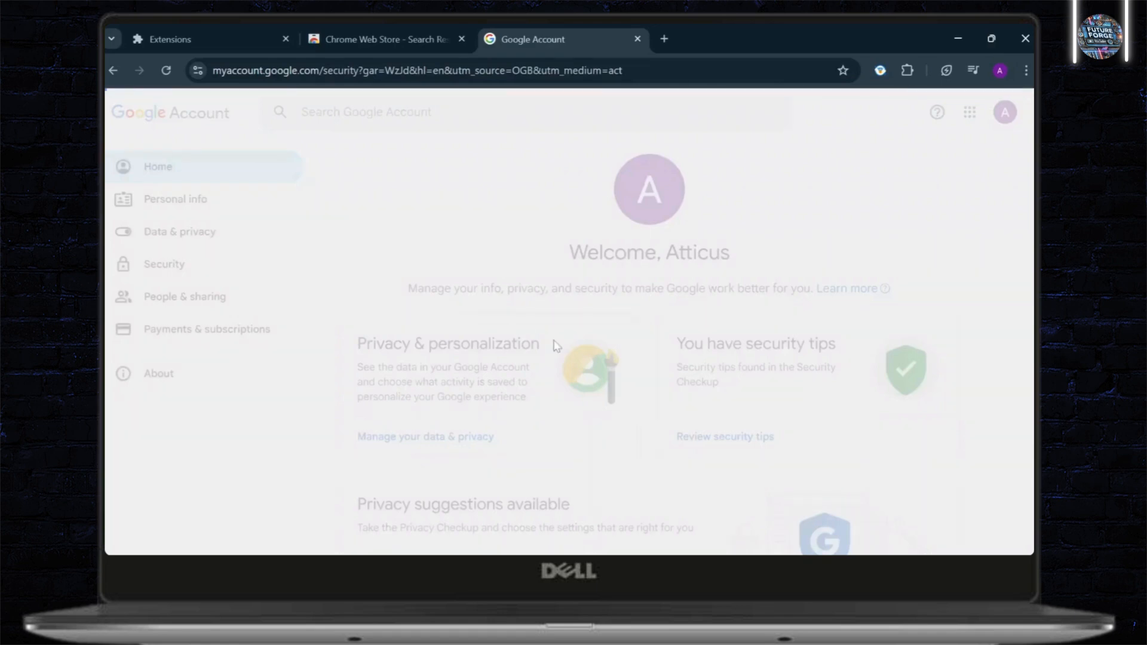
{"action": "left_click", "coordinate": [164, 264]}
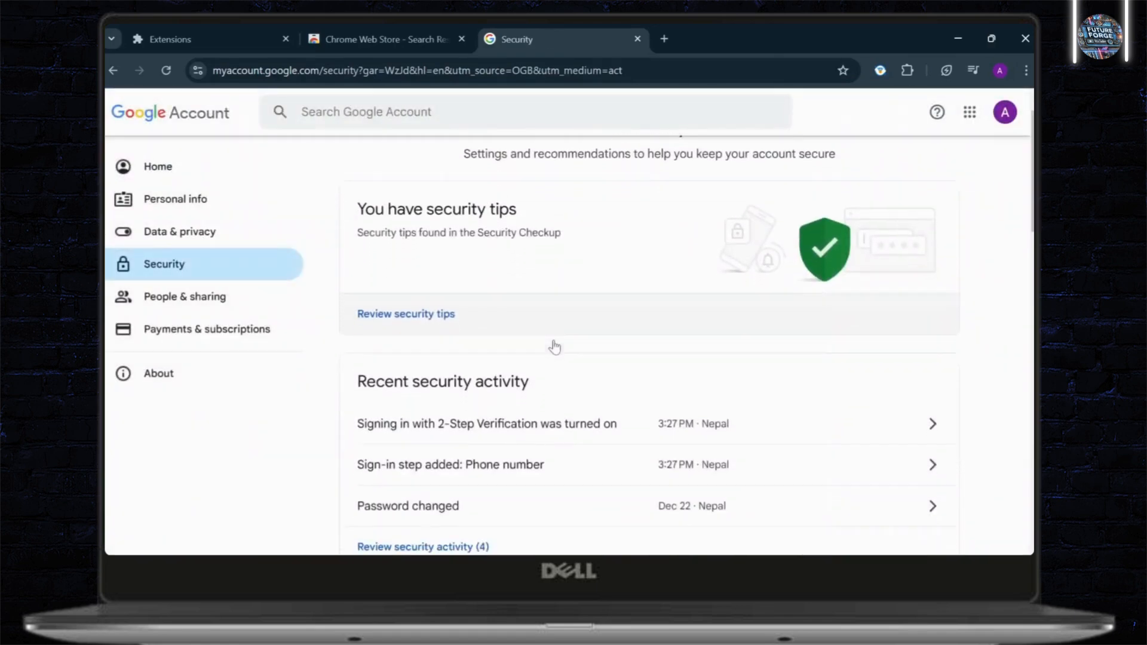
Reach the 2-Step Verification authenticator app page under How you sign in to Google.
{"action": "scroll", "scroll_direction": "down", "scroll_amount": 3}
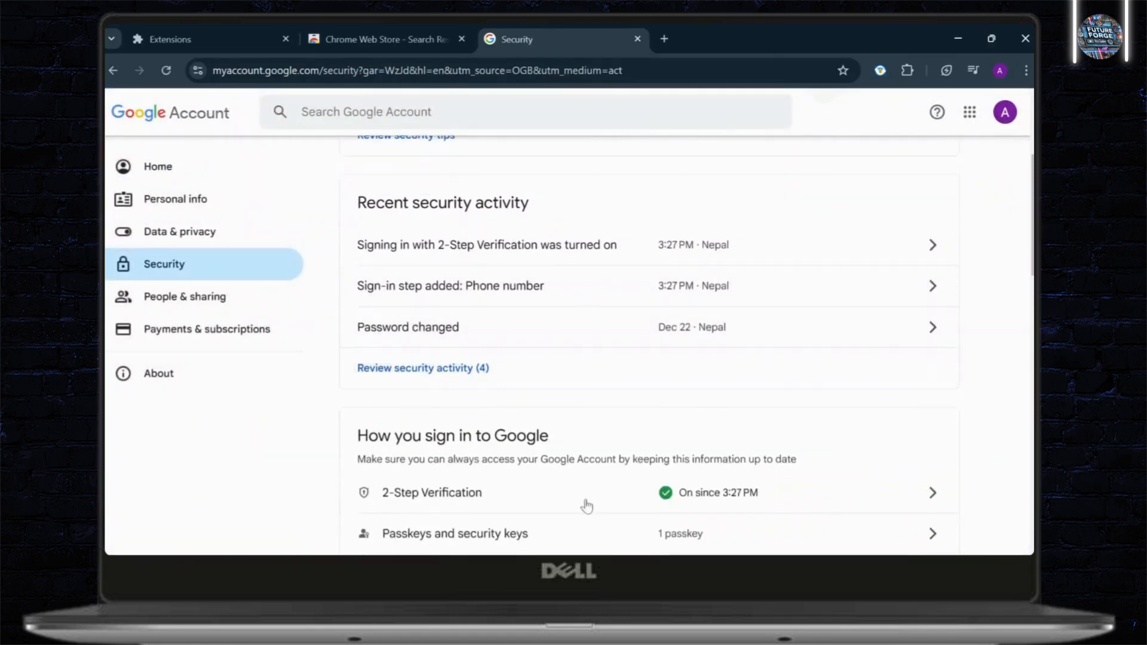
{"action": "mouse_move", "coordinate": [597, 497]}
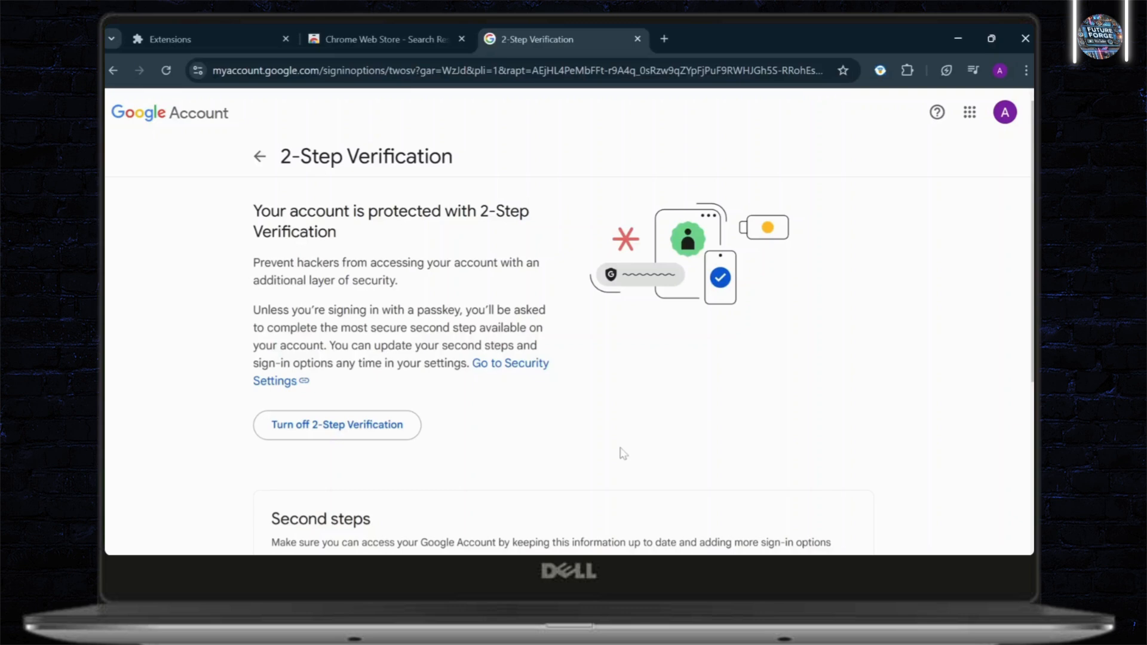
{"action": "scroll", "scroll_direction": "down", "scroll_amount": 3}
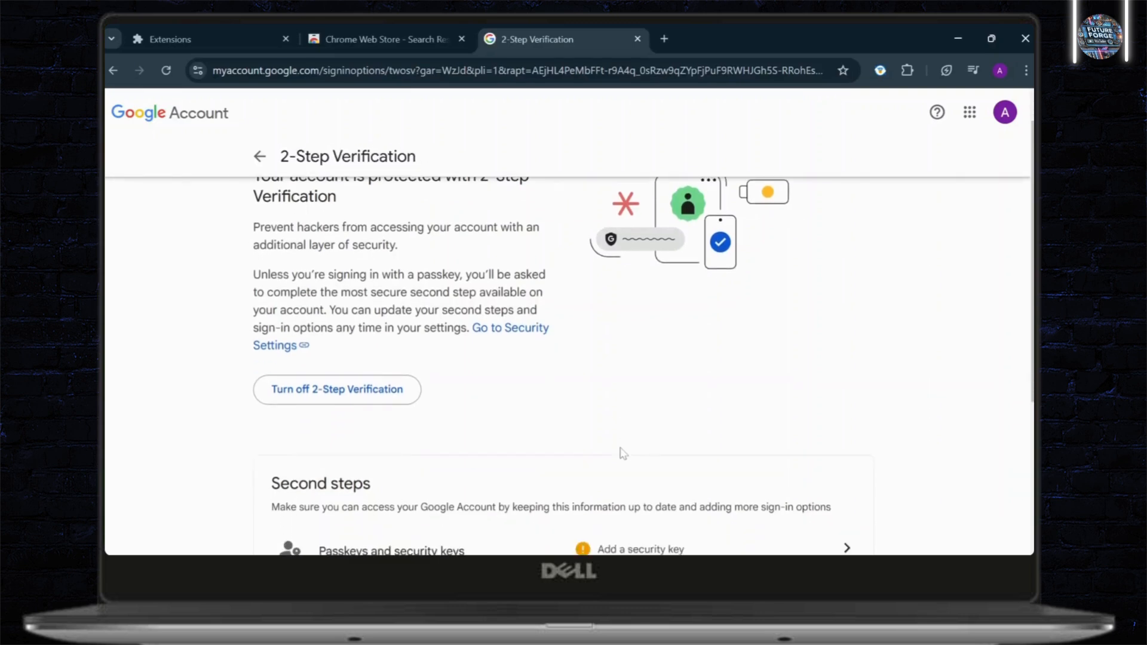
{"action": "scroll", "scroll_direction": "down", "scroll_amount": 3}
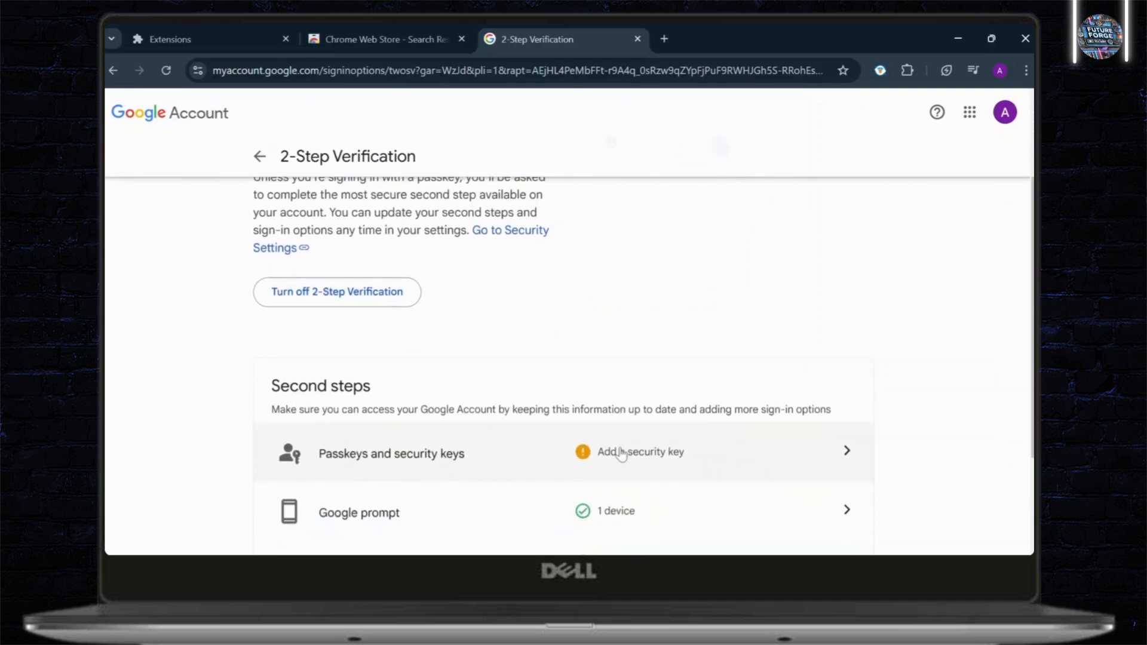
{"action": "scroll", "scroll_direction": "down", "scroll_amount": 3}
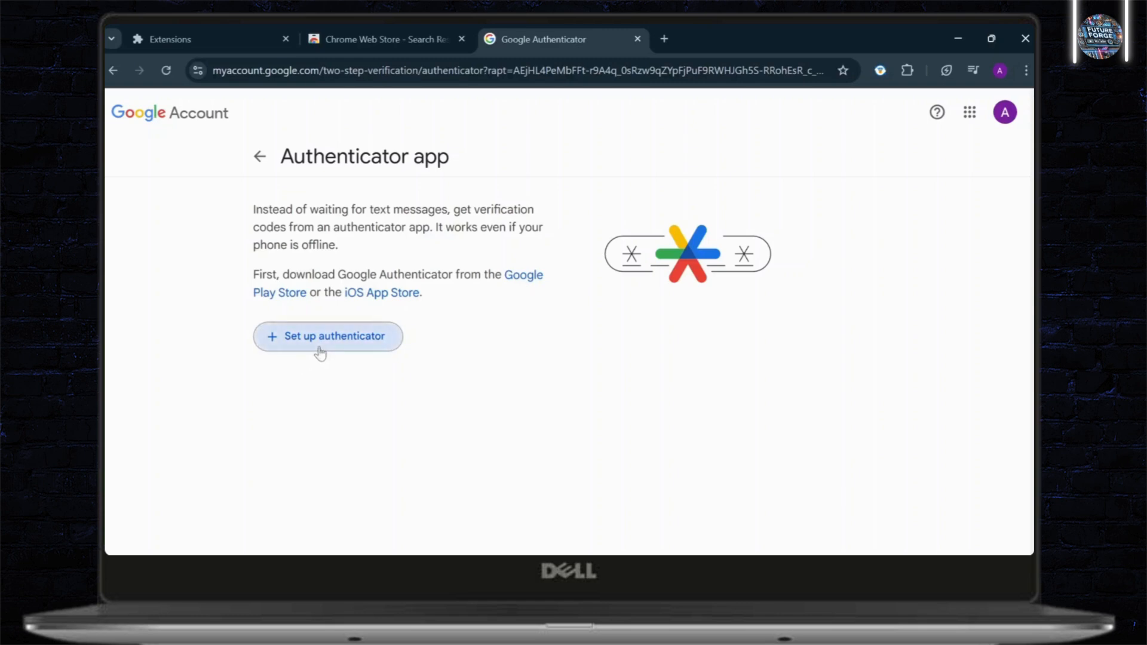
{"action": "left_click", "coordinate": [327, 336]}
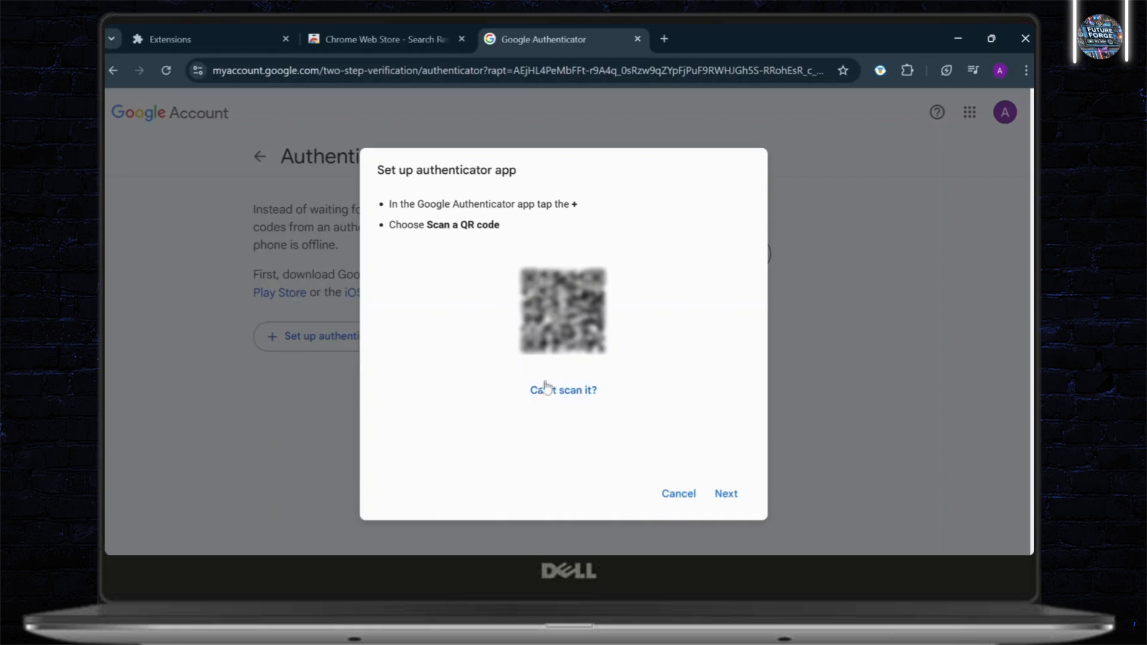
{"action": "mouse_move", "coordinate": [562, 389]}
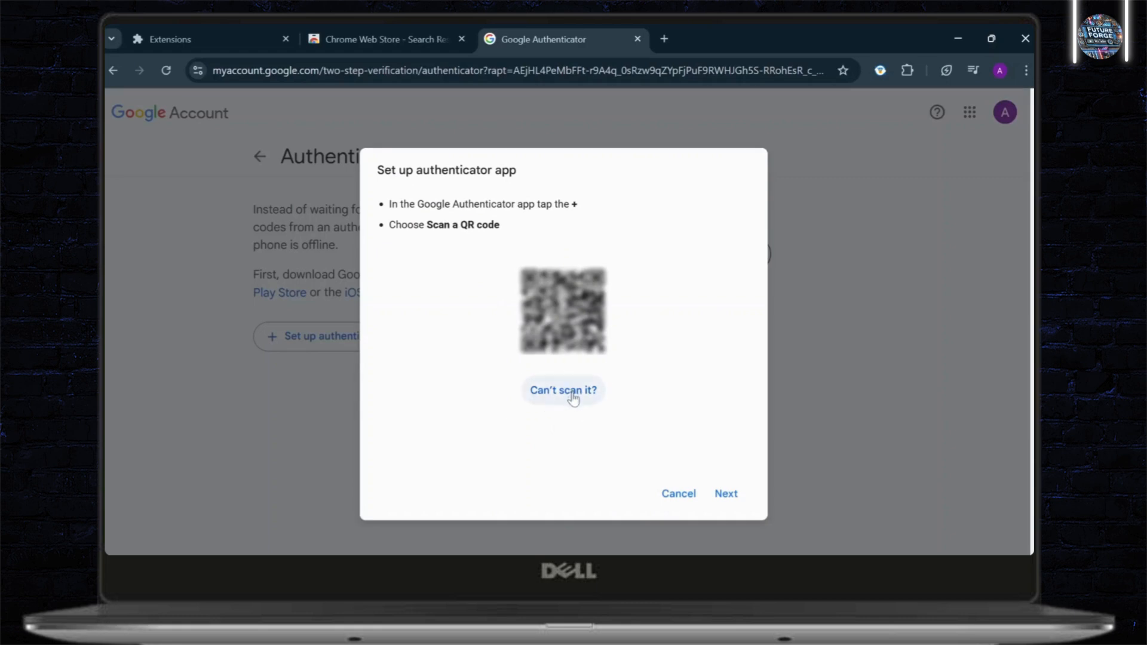
{"action": "left_click", "coordinate": [563, 390]}
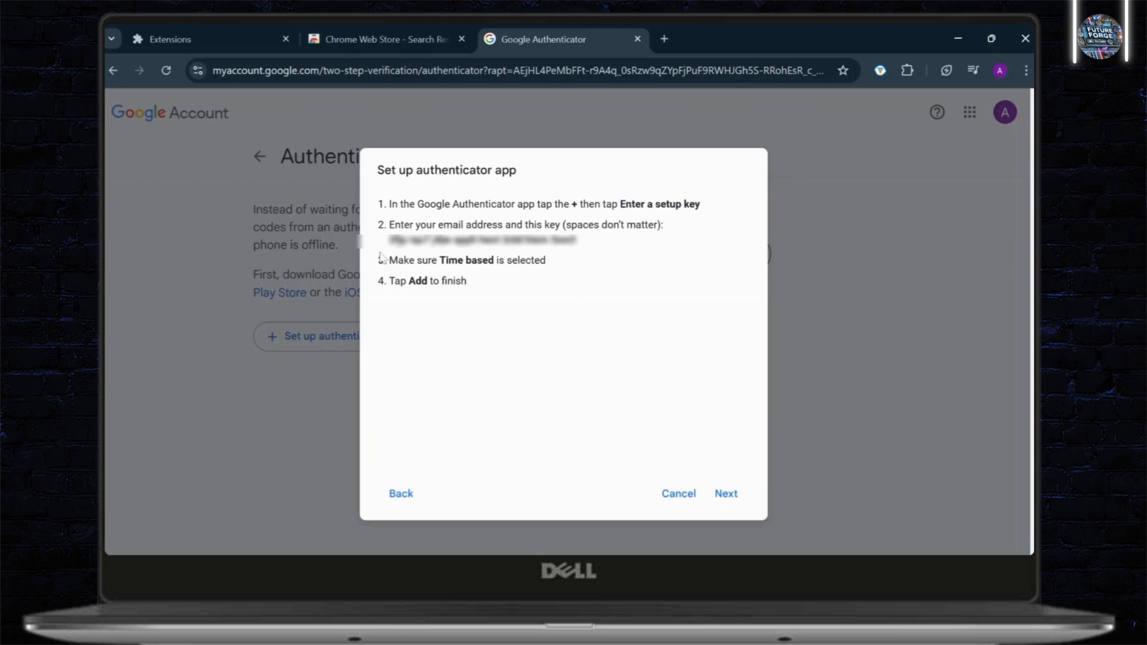
{"action": "double_click", "coordinate": [480, 239]}
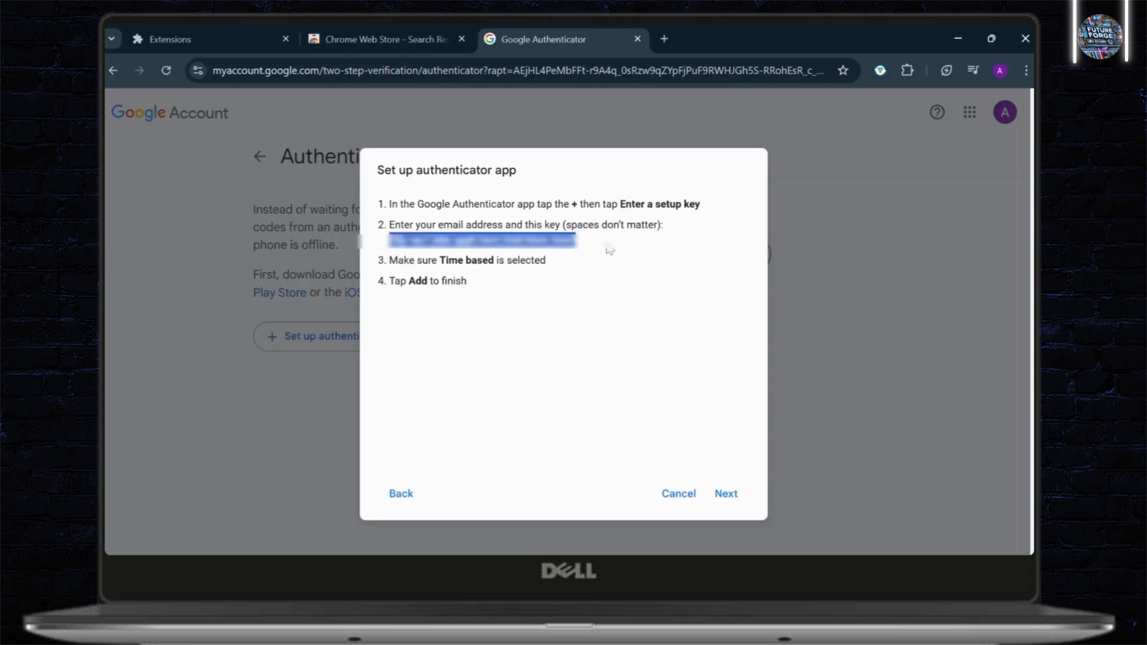
{"action": "mouse_move", "coordinate": [455, 256]}
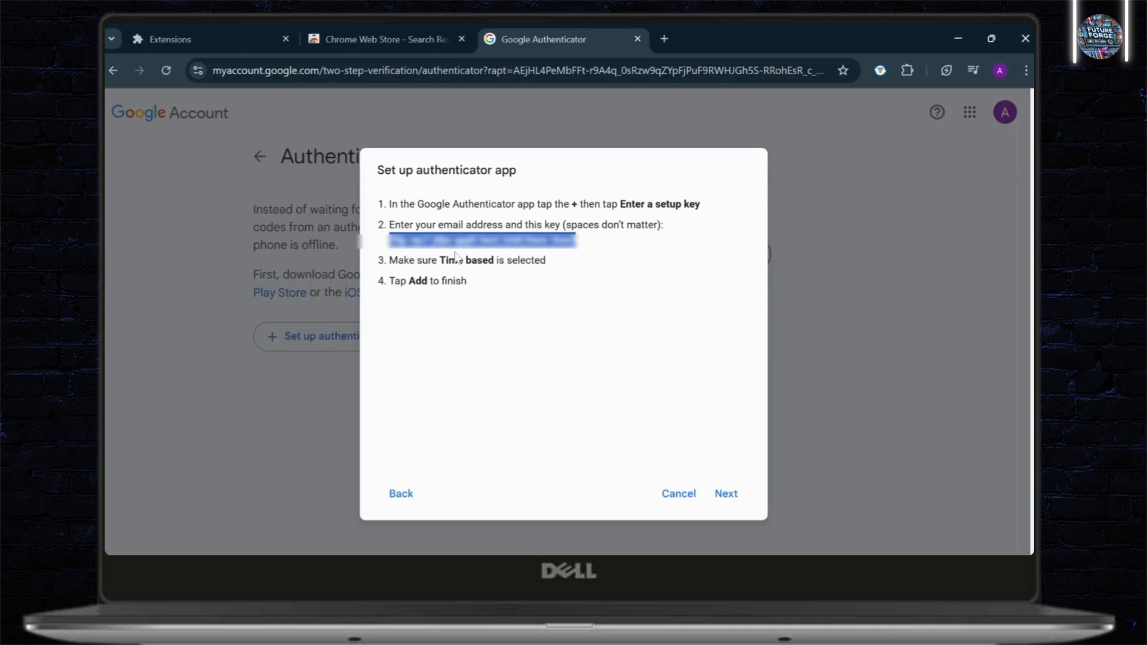
{"action": "double_click", "coordinate": [463, 259]}
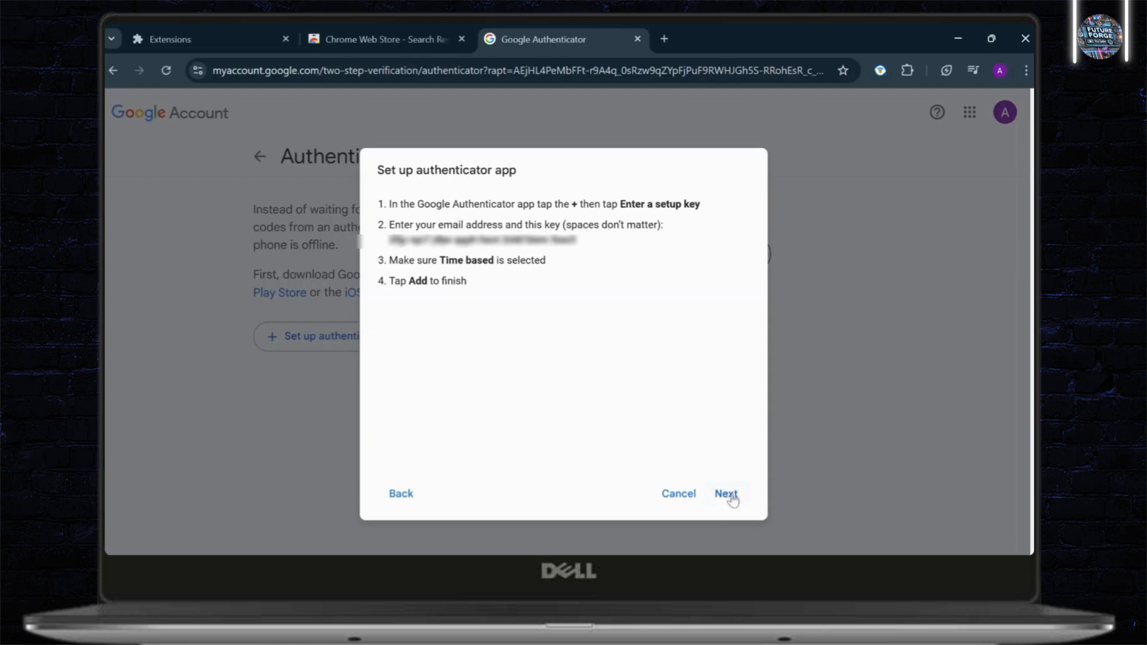
{"action": "left_click", "coordinate": [726, 493]}
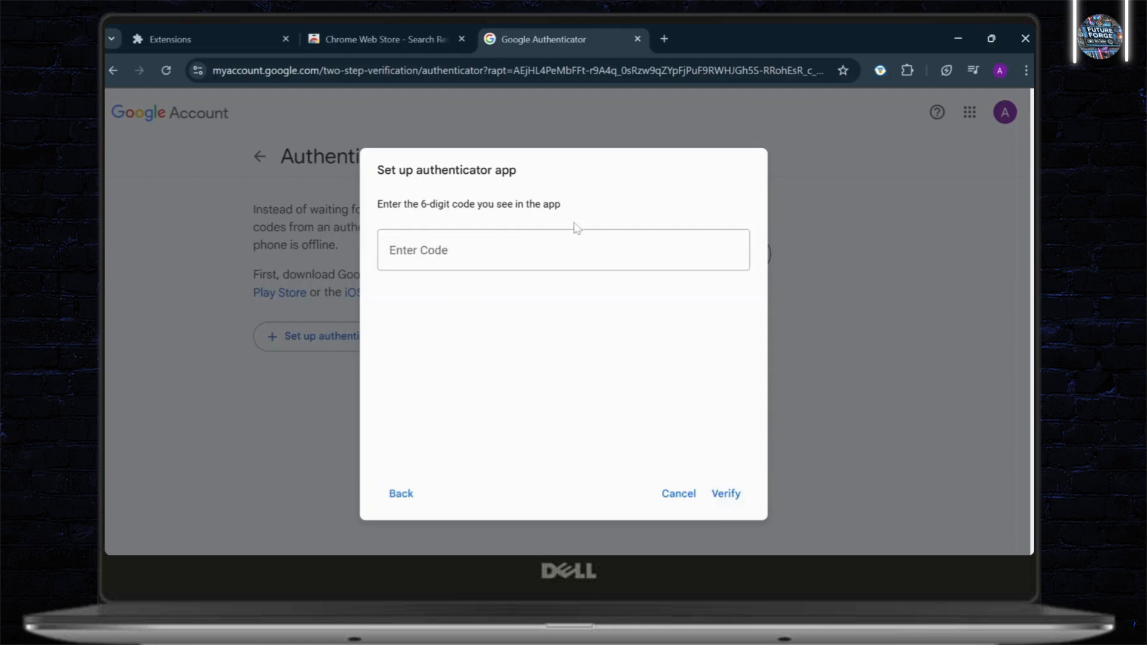
{"action": "mouse_move", "coordinate": [725, 493]}
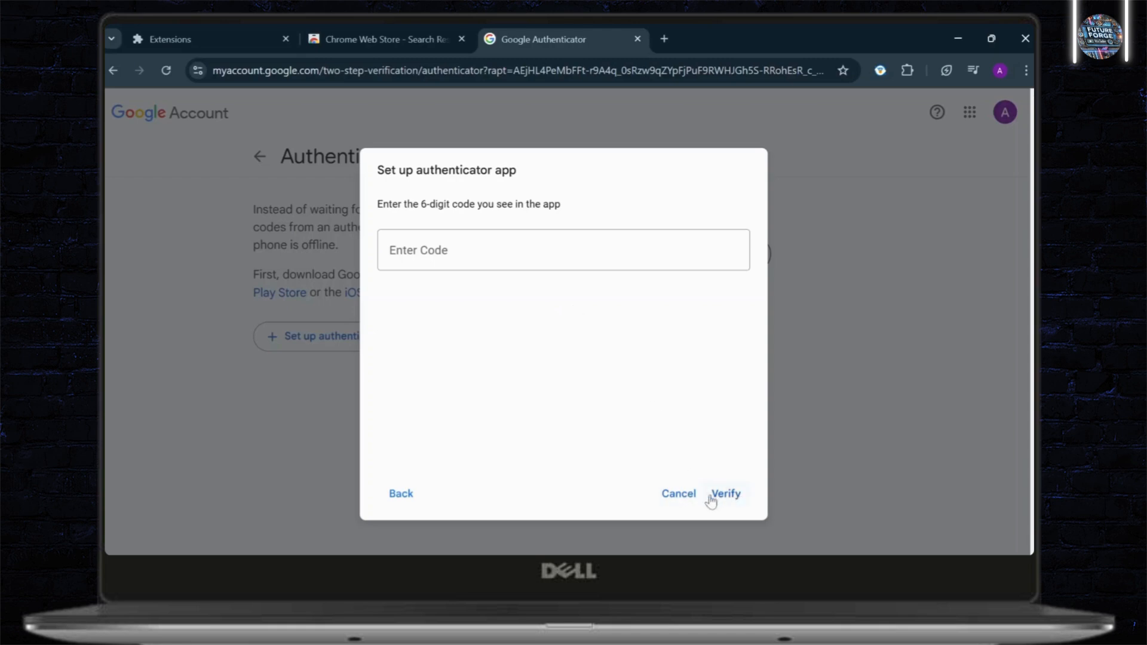
{"action": "left_click", "coordinate": [676, 493]}
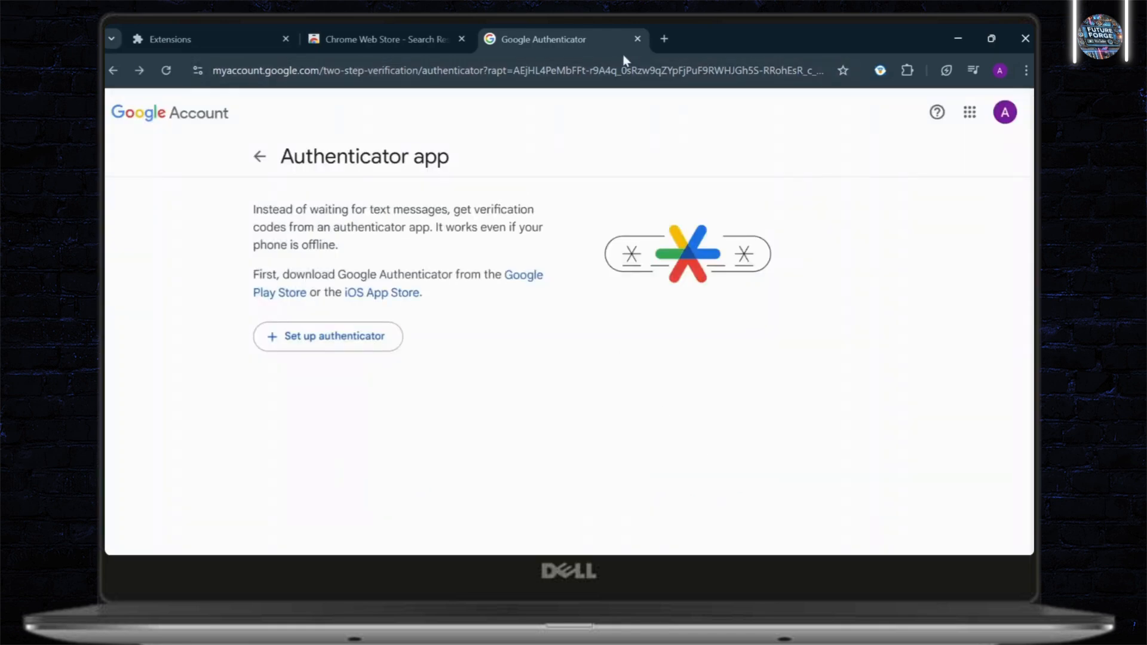